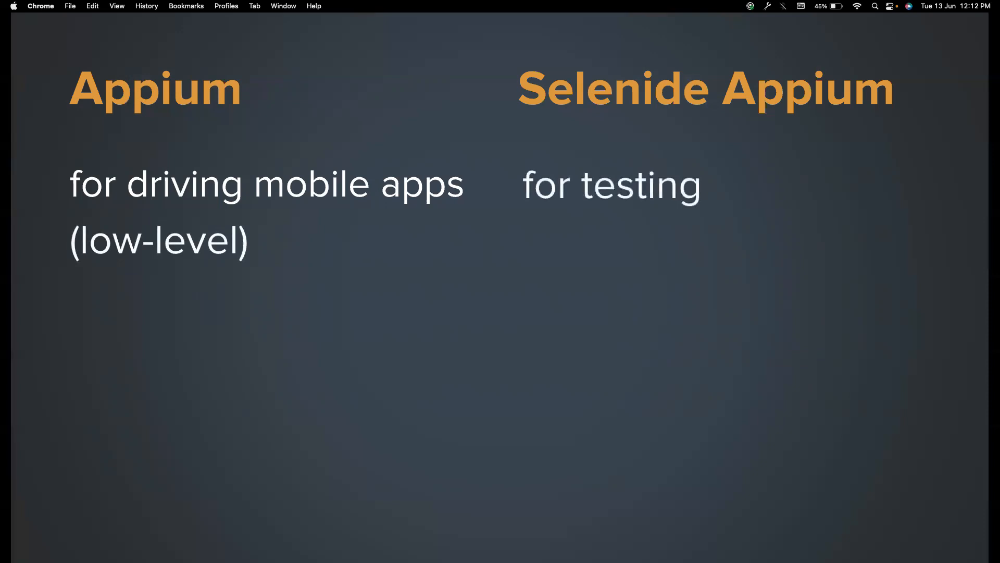
- Advance to the 'Selenide Appium Test' slide with the Android tap test code sample
key("right")
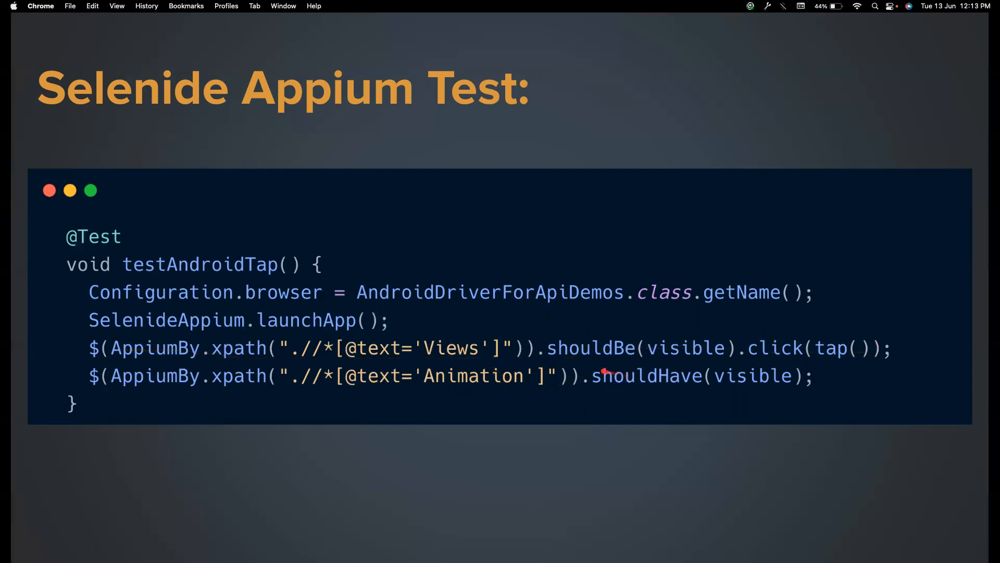
- Advance past the 'Appium Code for waits' slide with the explicit WebDriverWait examples
key("right")
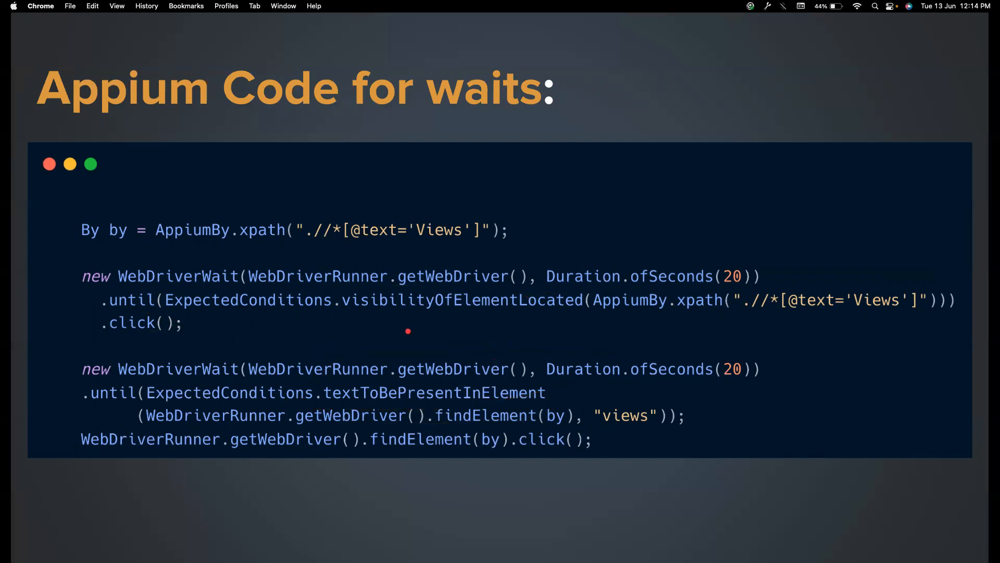
mouse_move(379, 274)
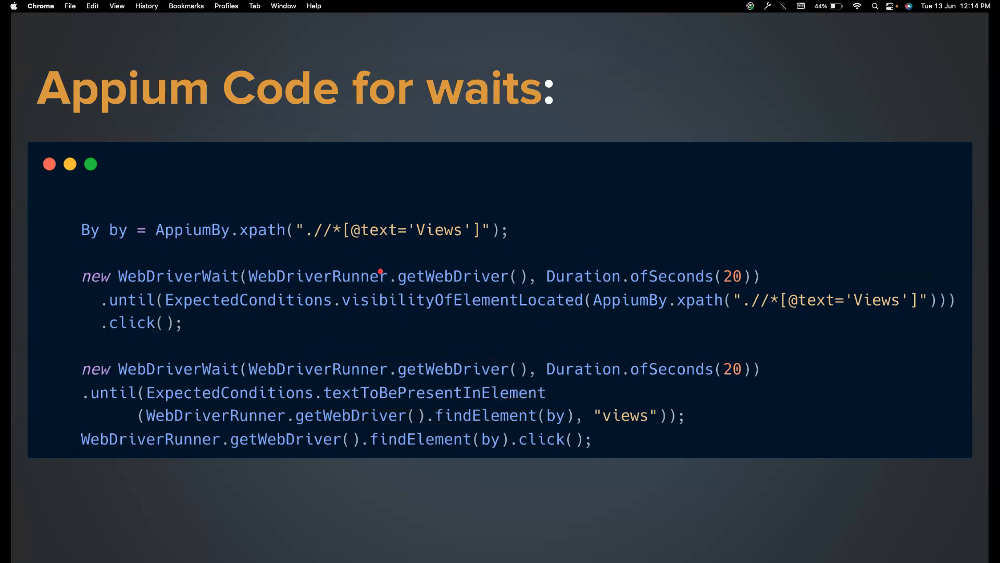
mouse_move(374, 385)
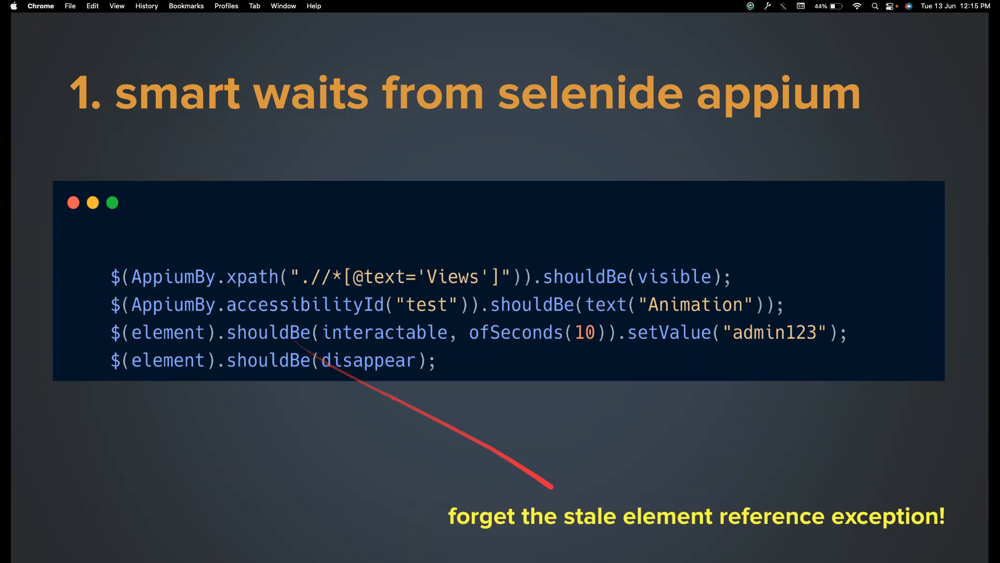
- Advance to the '2. Working with Deep links' slide comparing Android and iOS approaches
key("right")
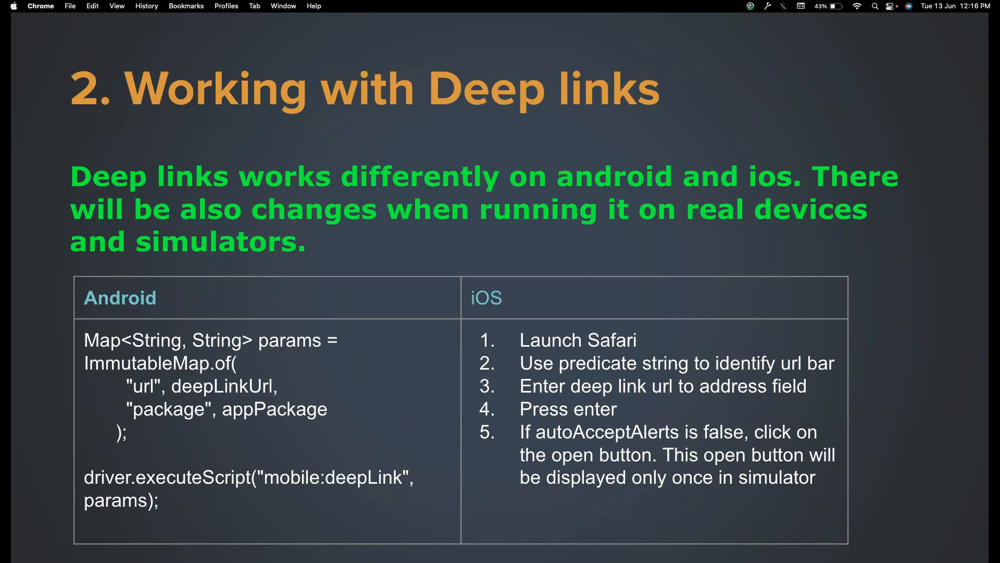
left_click_drag(297, 231, 376, 220)
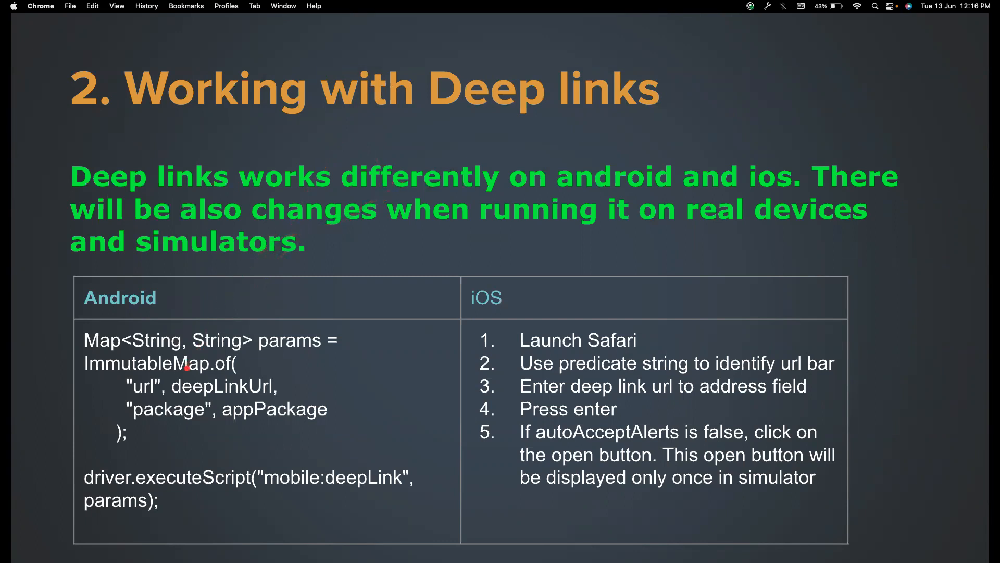
mouse_move(271, 222)
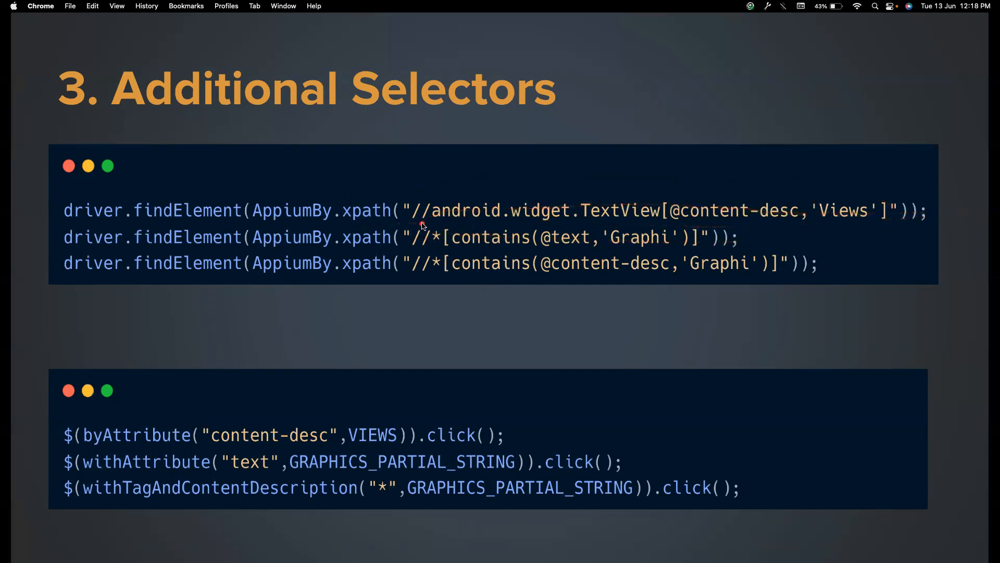
mouse_move(479, 228)
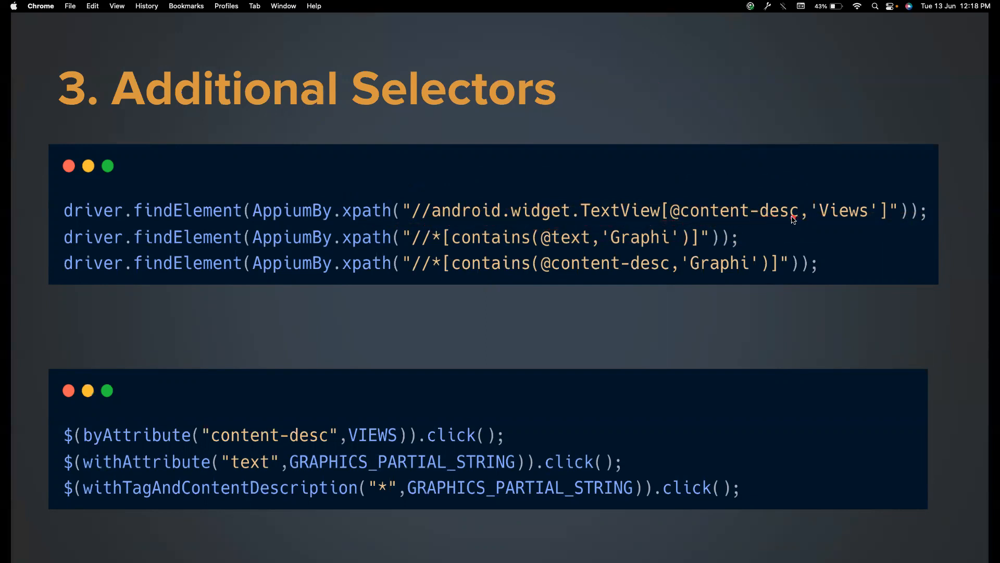
mouse_move(698, 220)
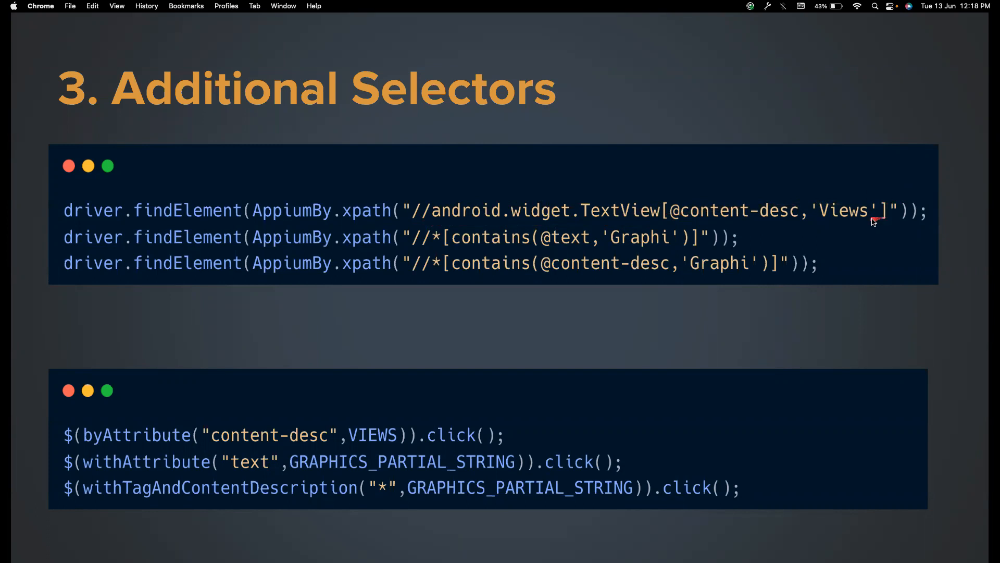
mouse_move(882, 221)
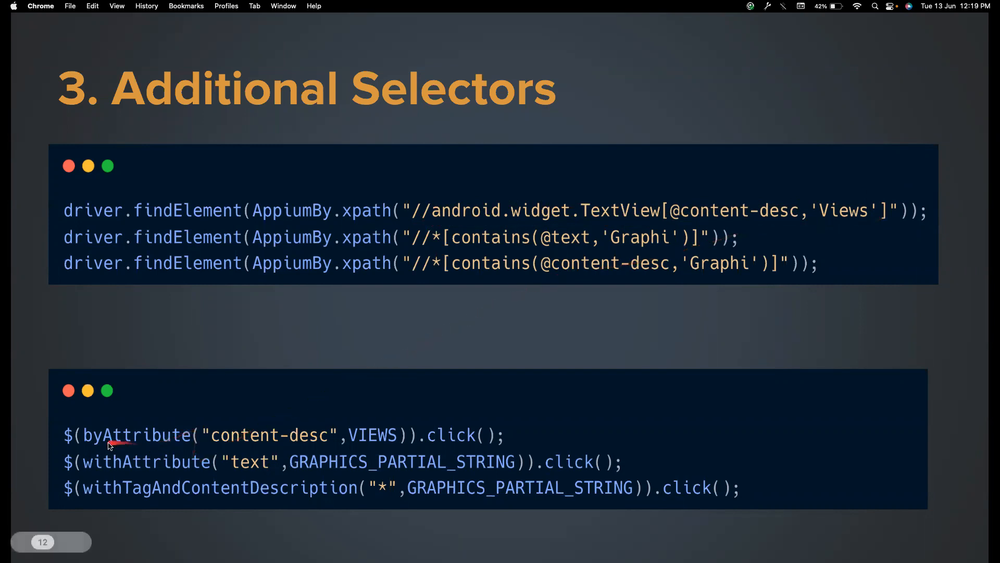
mouse_move(251, 420)
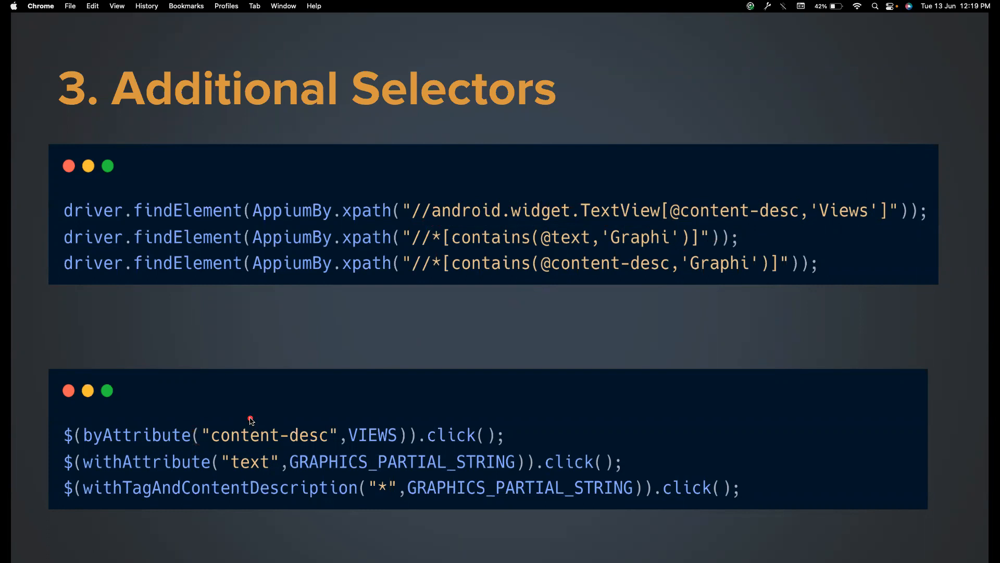
mouse_move(320, 432)
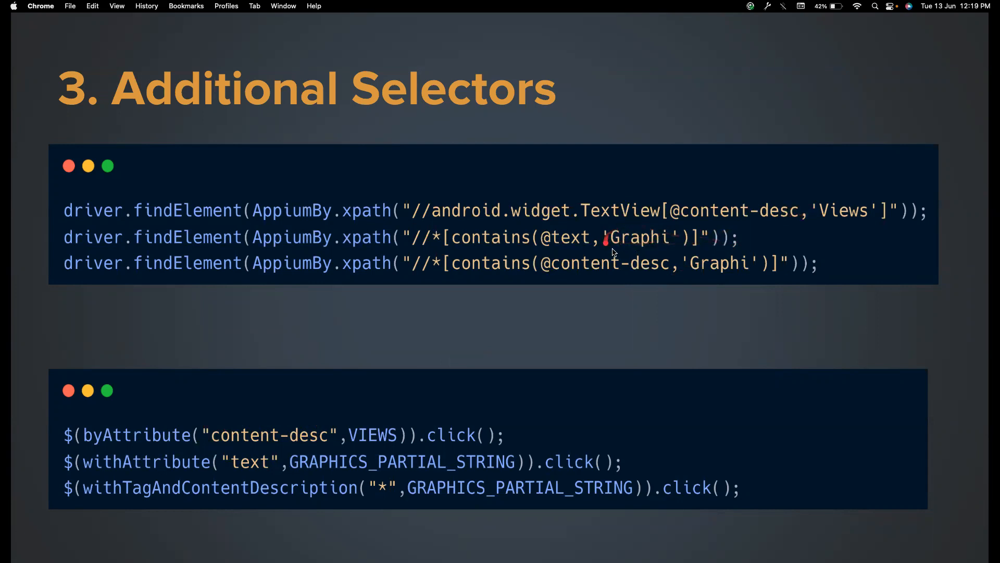
mouse_move(231, 465)
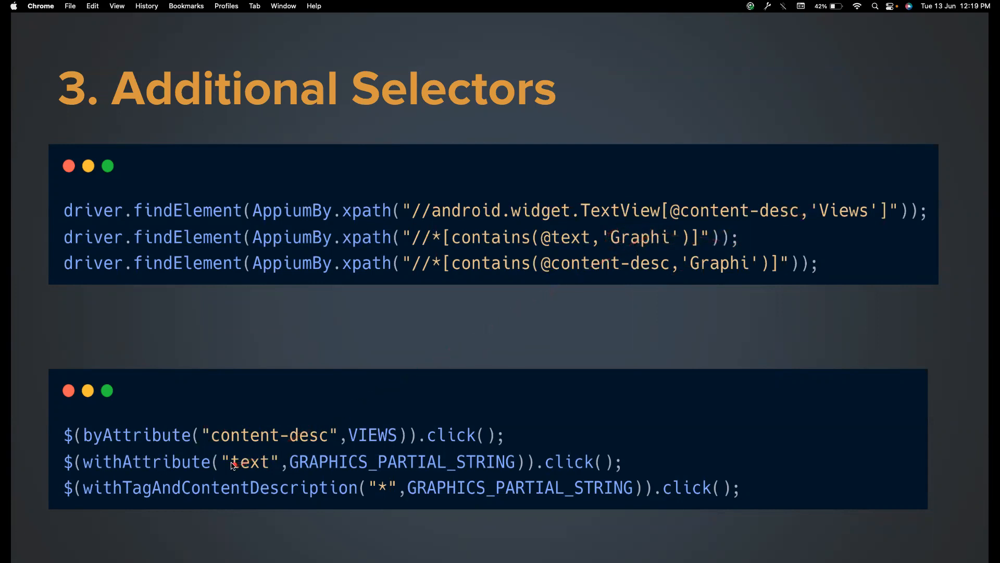
mouse_move(457, 248)
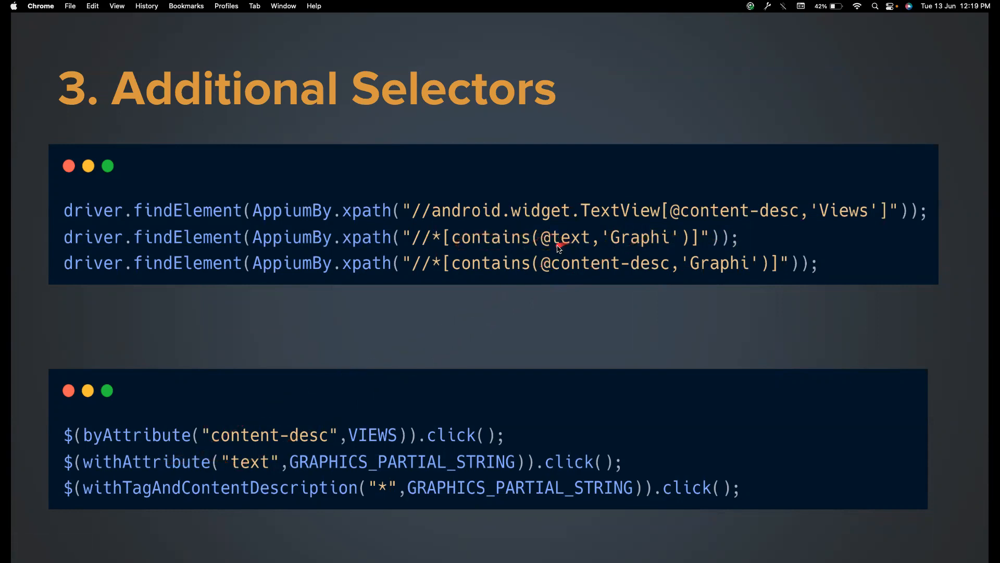
mouse_move(206, 475)
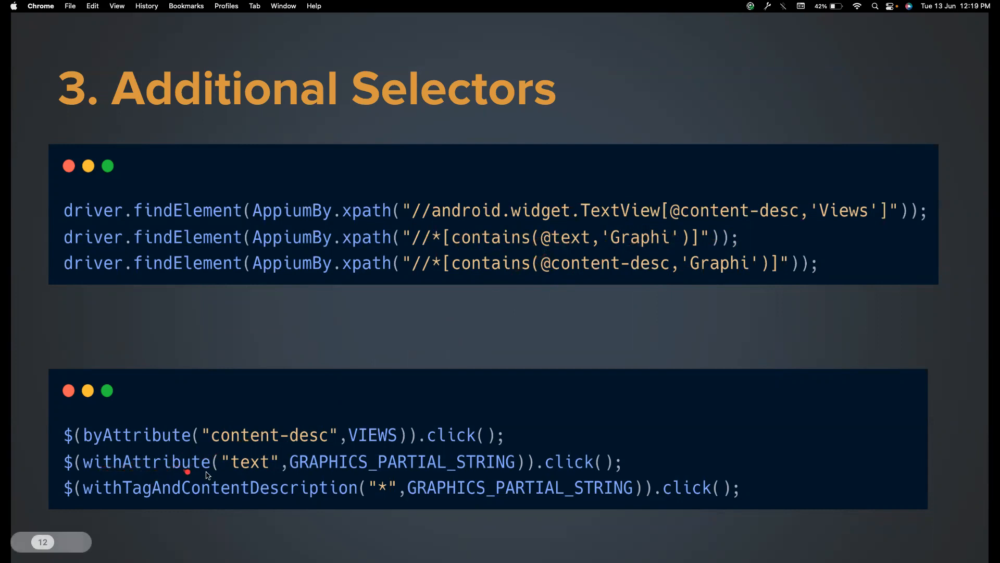
mouse_move(267, 464)
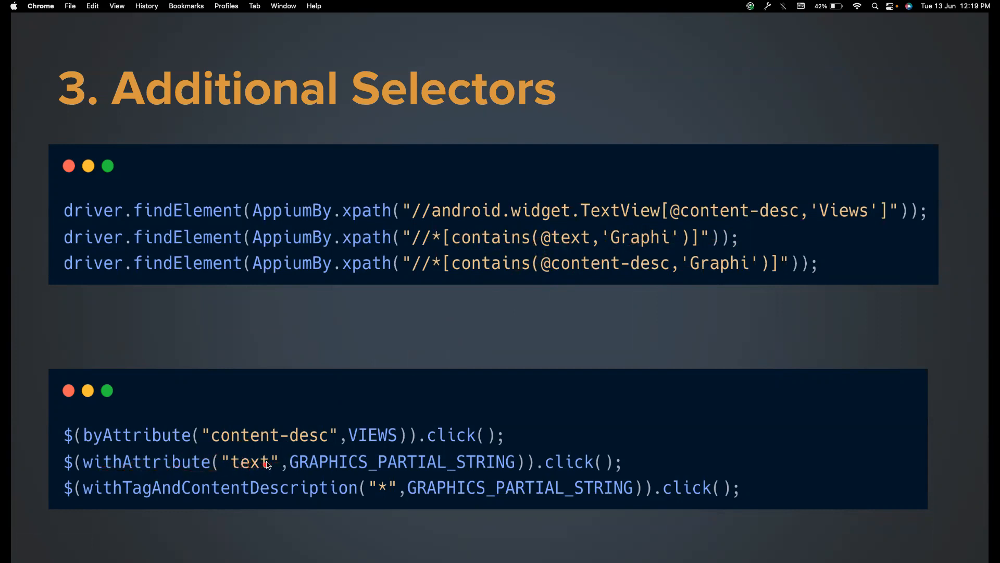
mouse_move(326, 461)
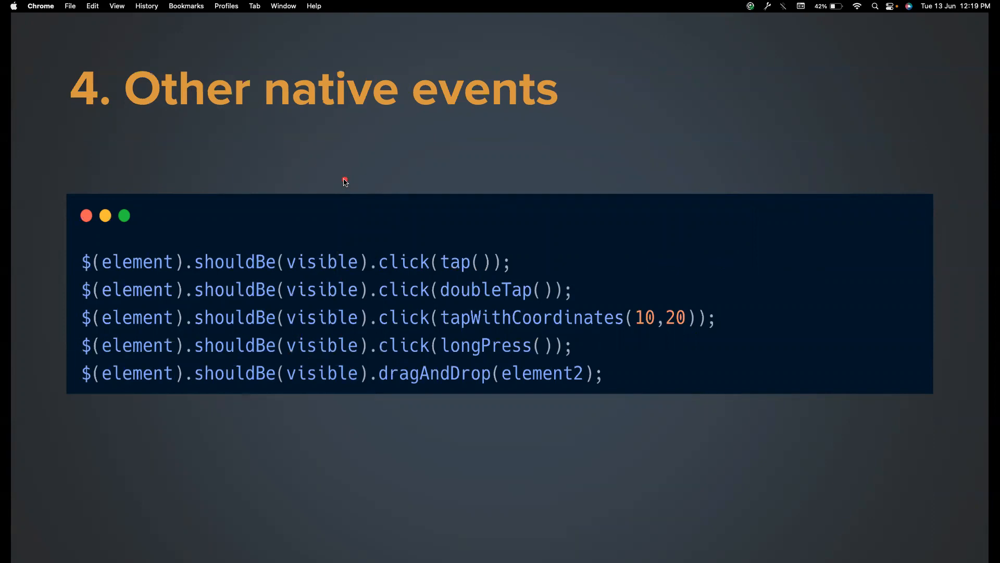
mouse_move(436, 235)
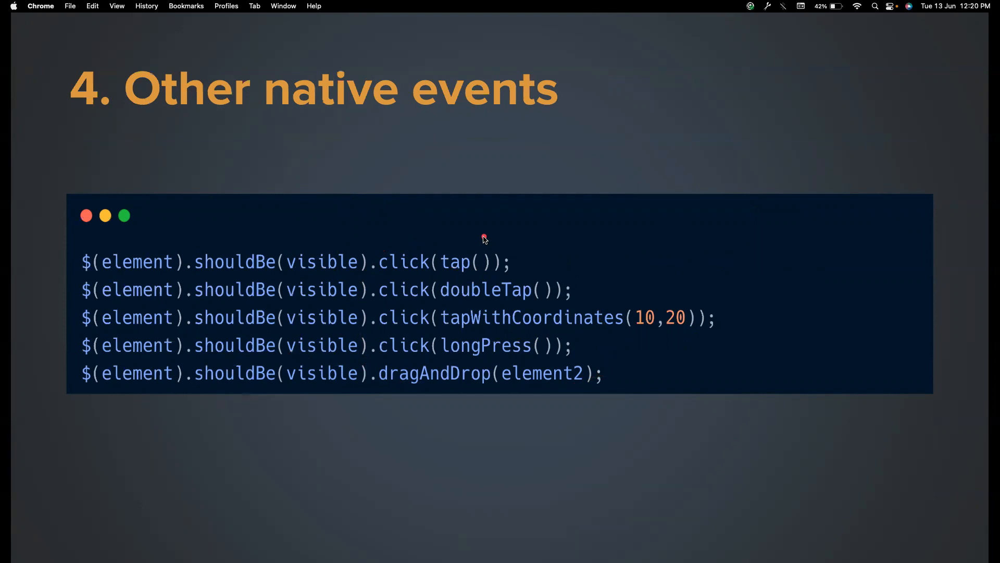
mouse_move(483, 233)
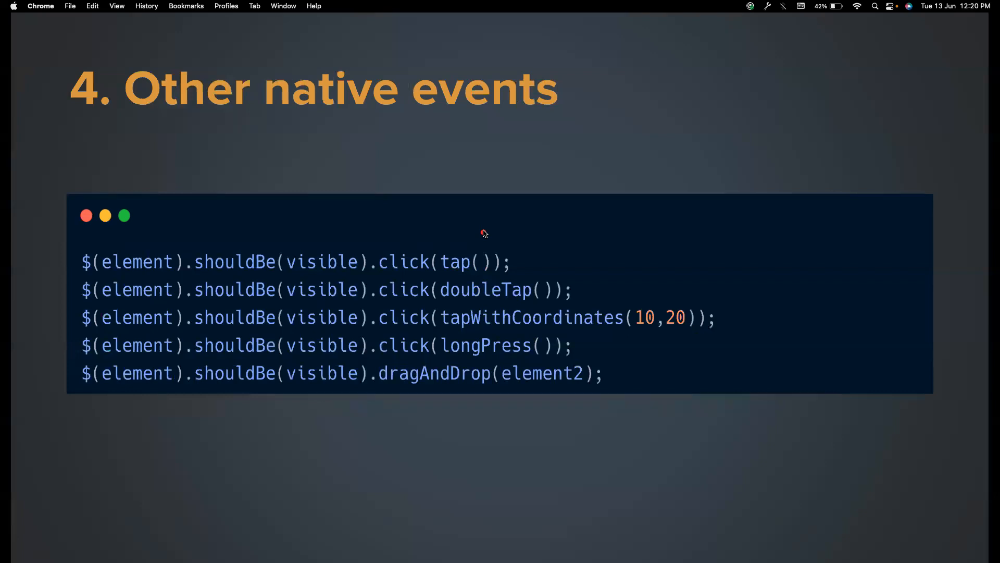
mouse_move(478, 229)
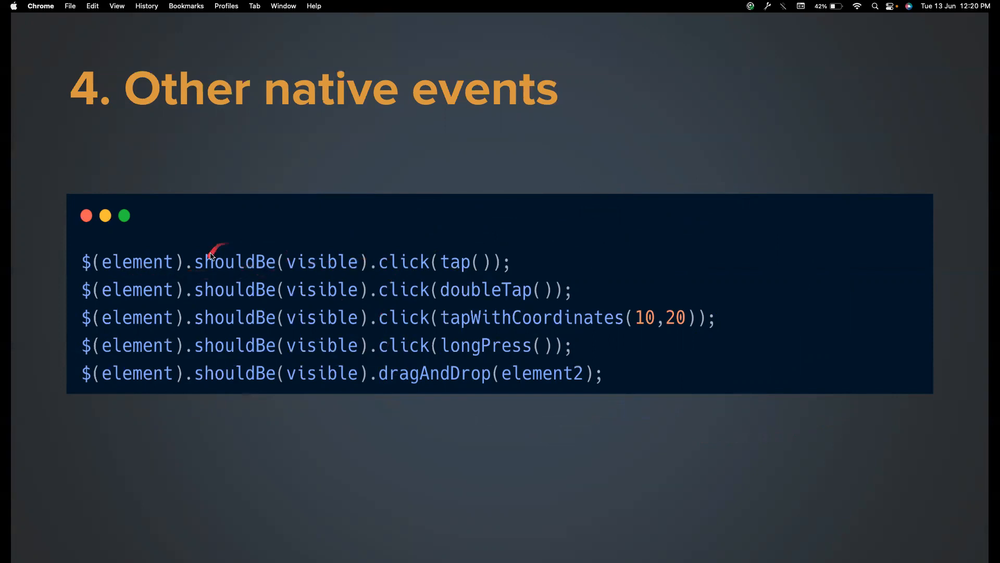
mouse_move(383, 249)
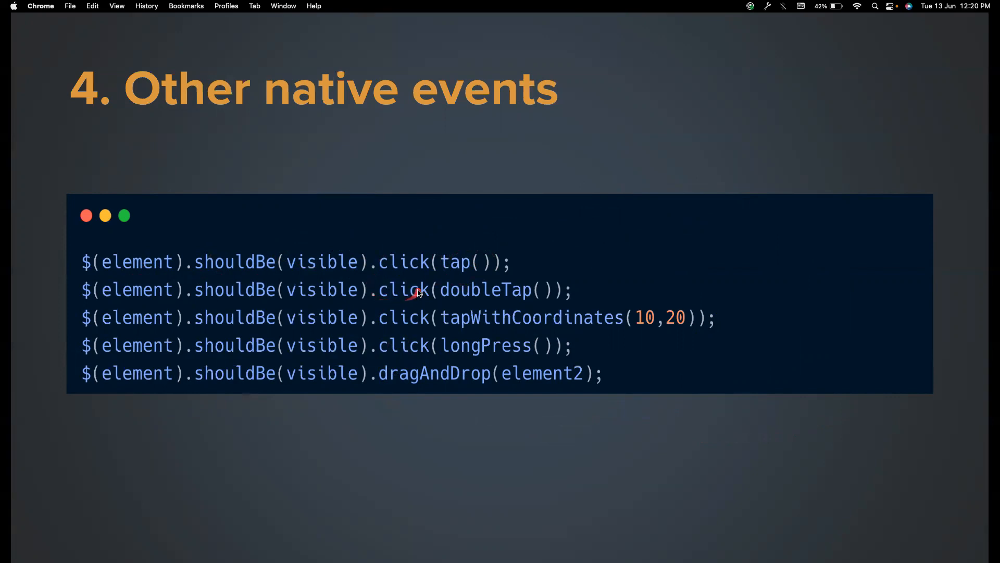
mouse_move(539, 294)
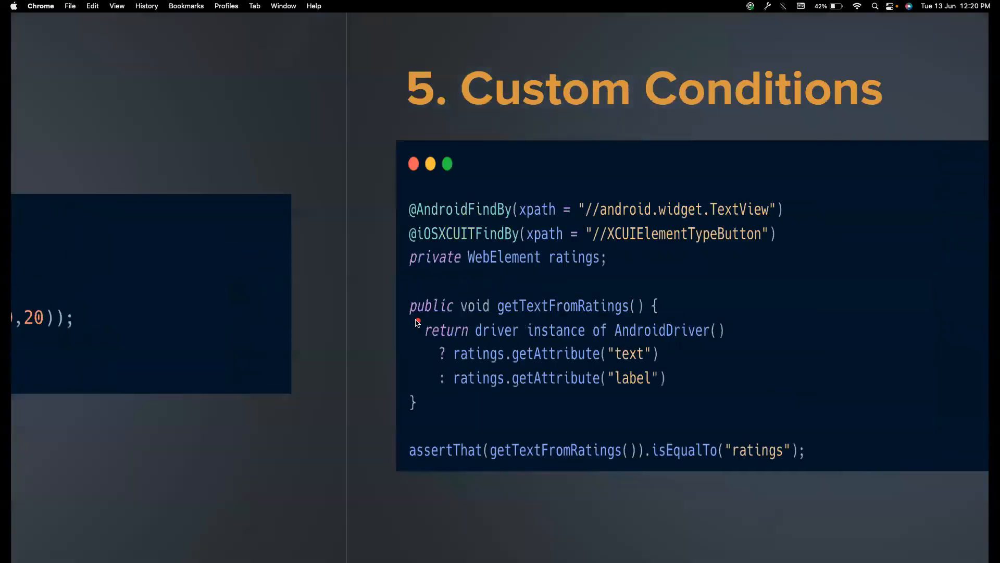
- Go back to the '4. Other native events' slide with its tap and drag-and-drop code
key("left")
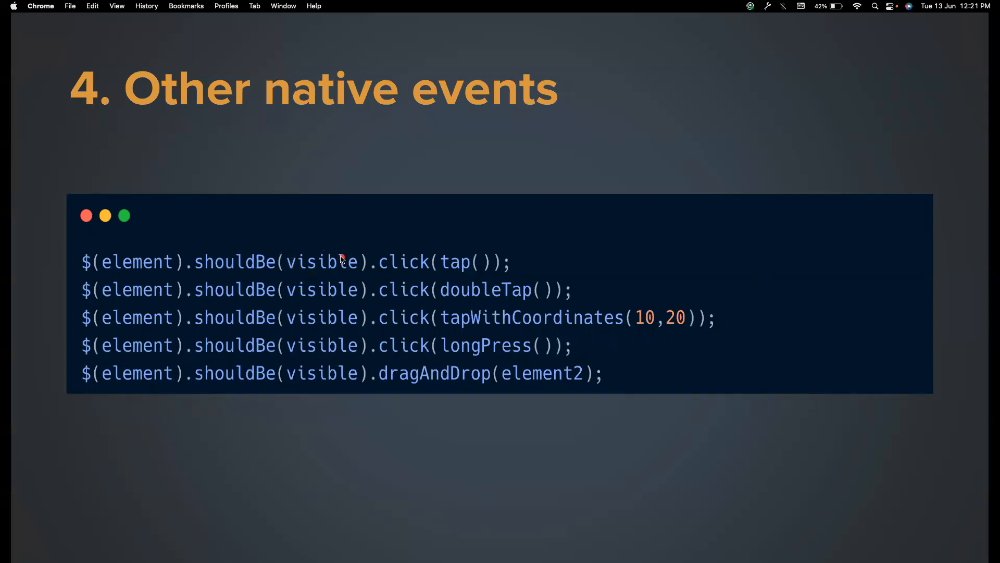
mouse_move(316, 233)
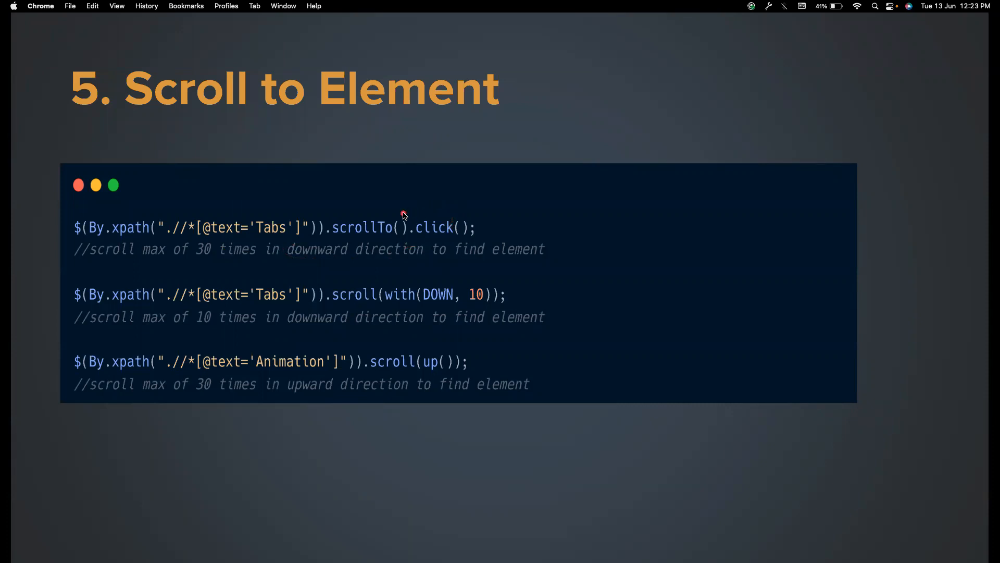
mouse_move(424, 209)
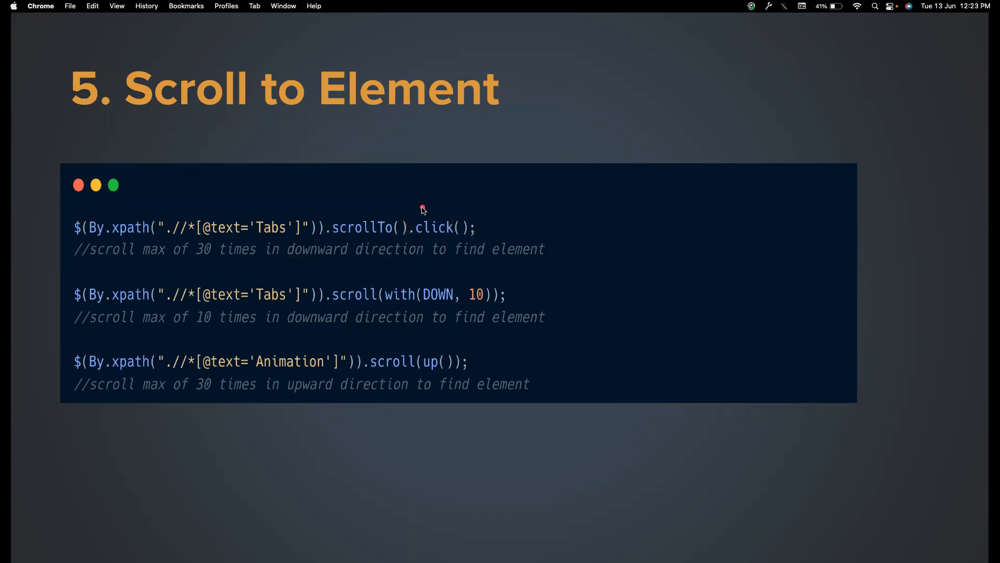
mouse_move(402, 246)
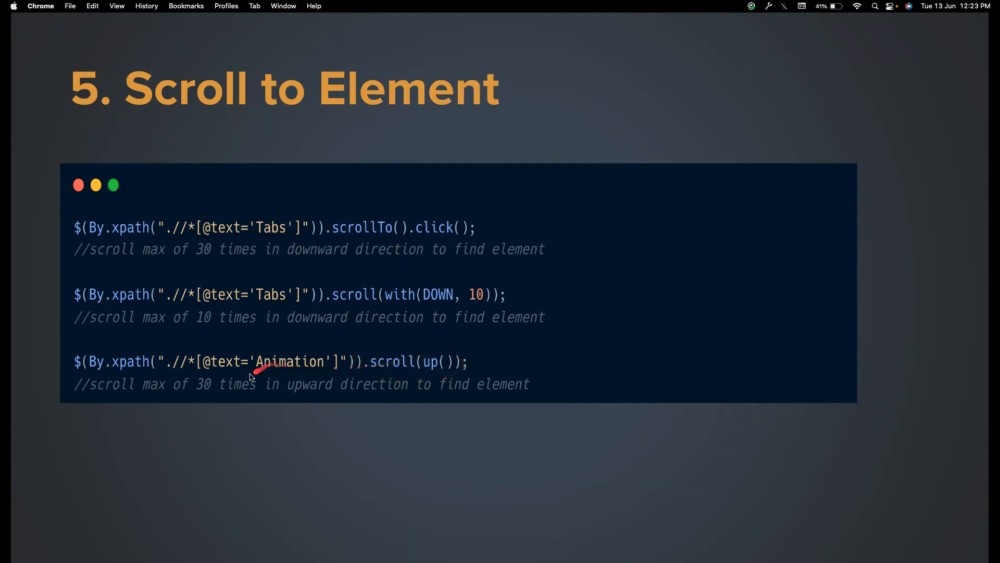
mouse_move(485, 378)
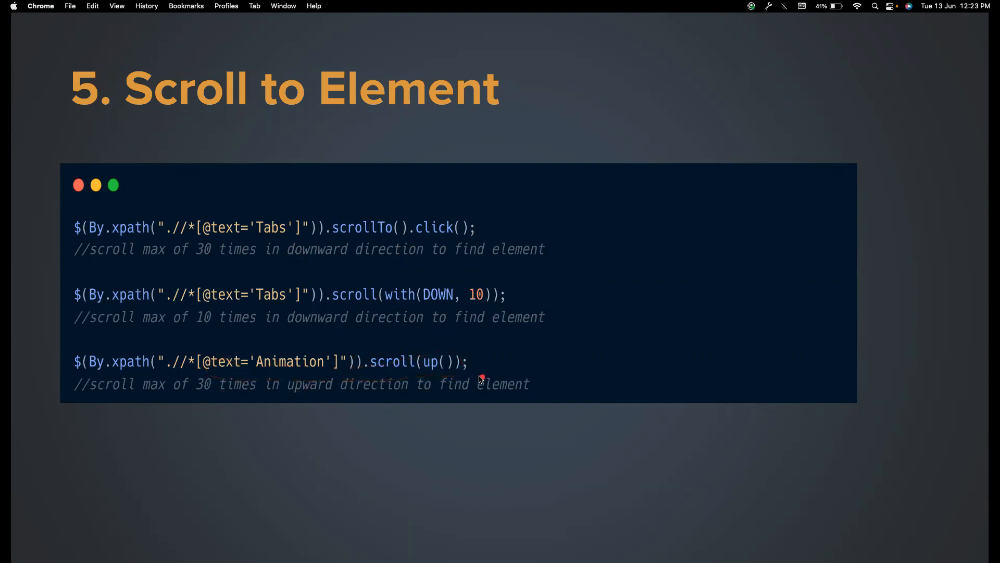
mouse_move(467, 290)
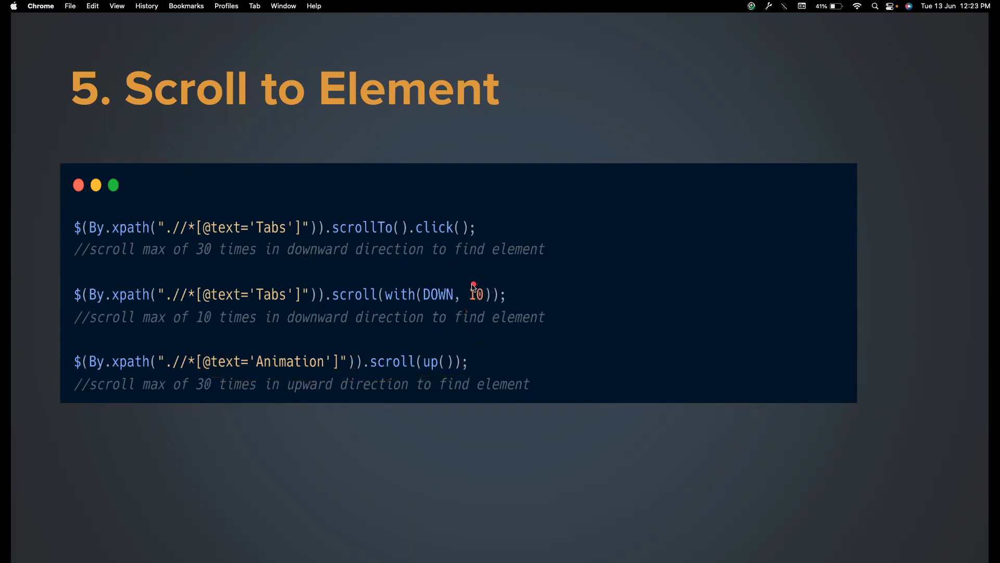
mouse_move(465, 293)
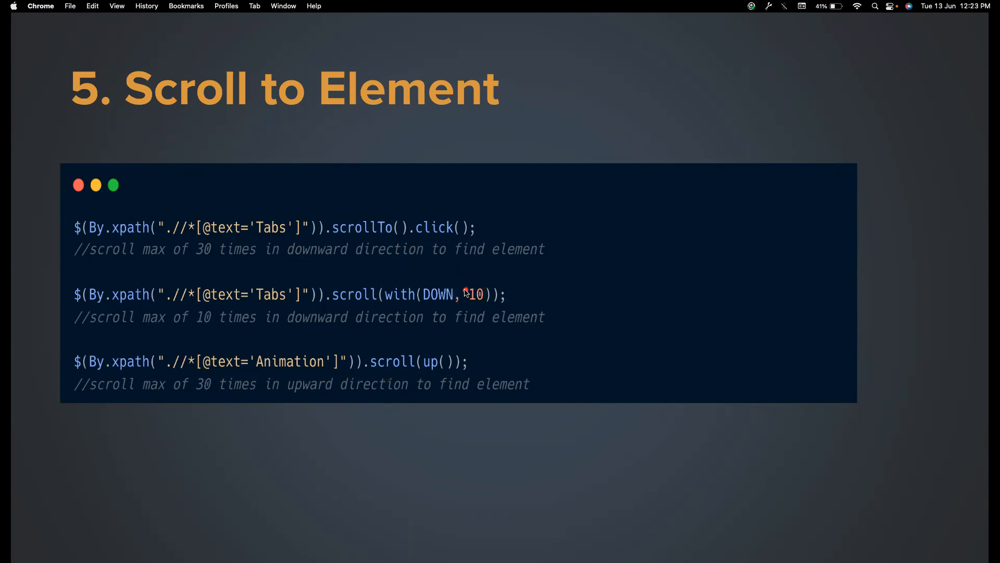
mouse_move(478, 289)
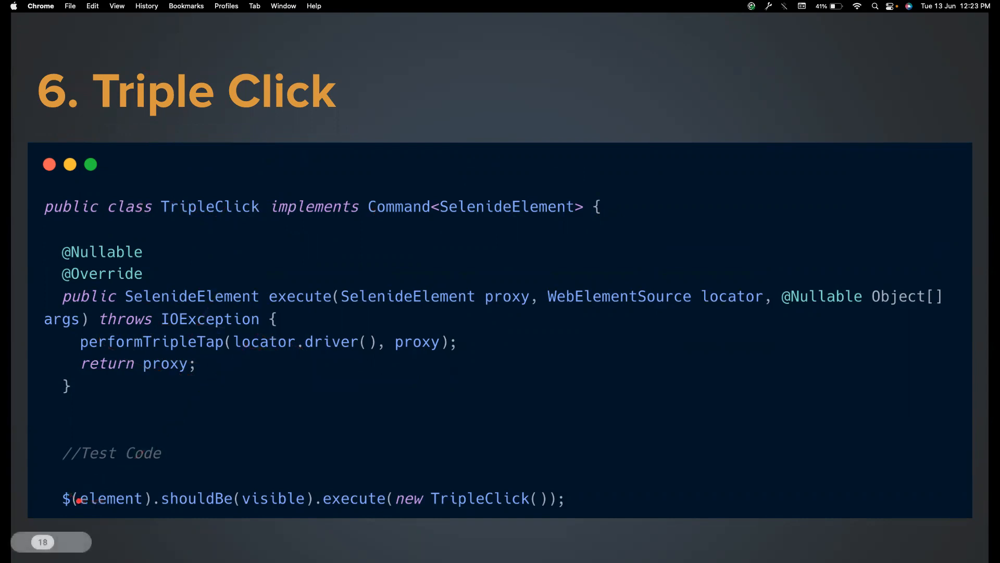
mouse_move(294, 507)
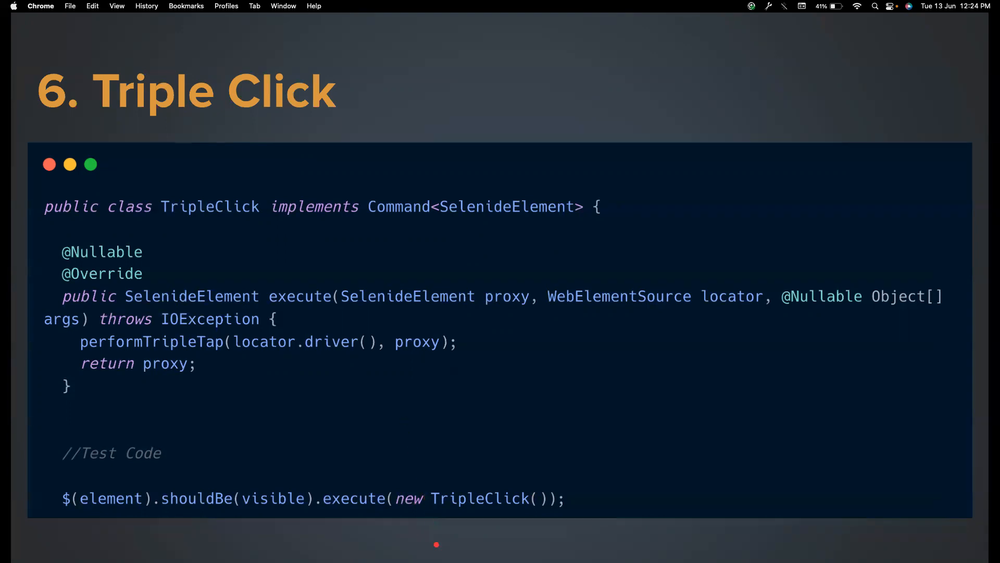
mouse_move(732, 534)
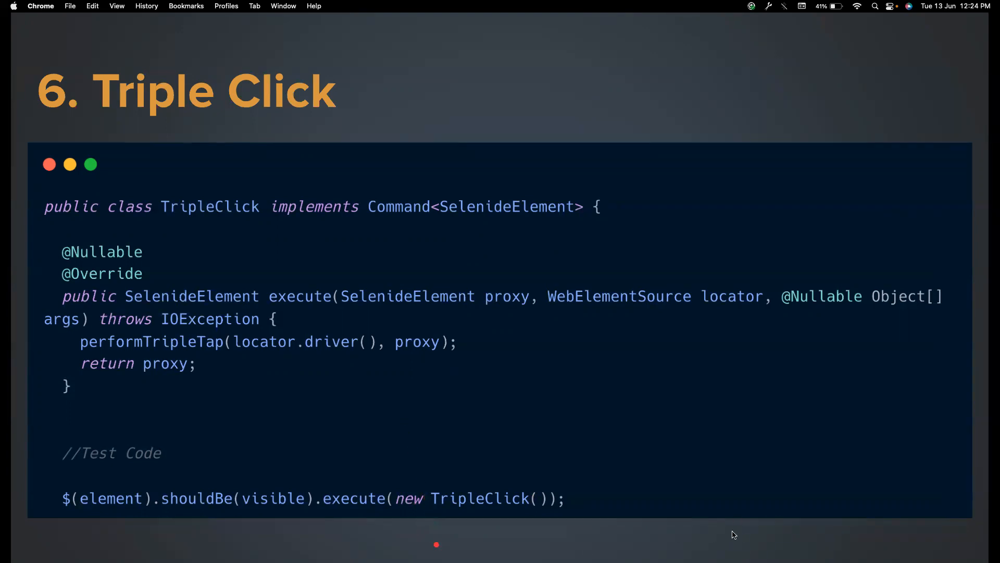